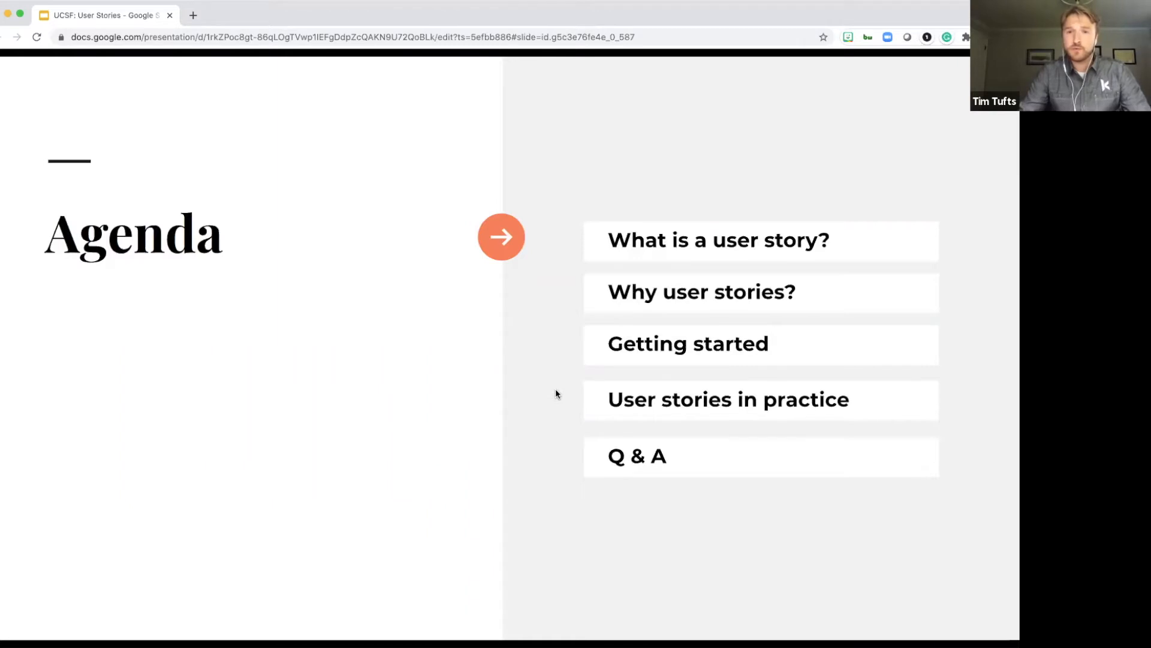
mouse_move(894, 107)
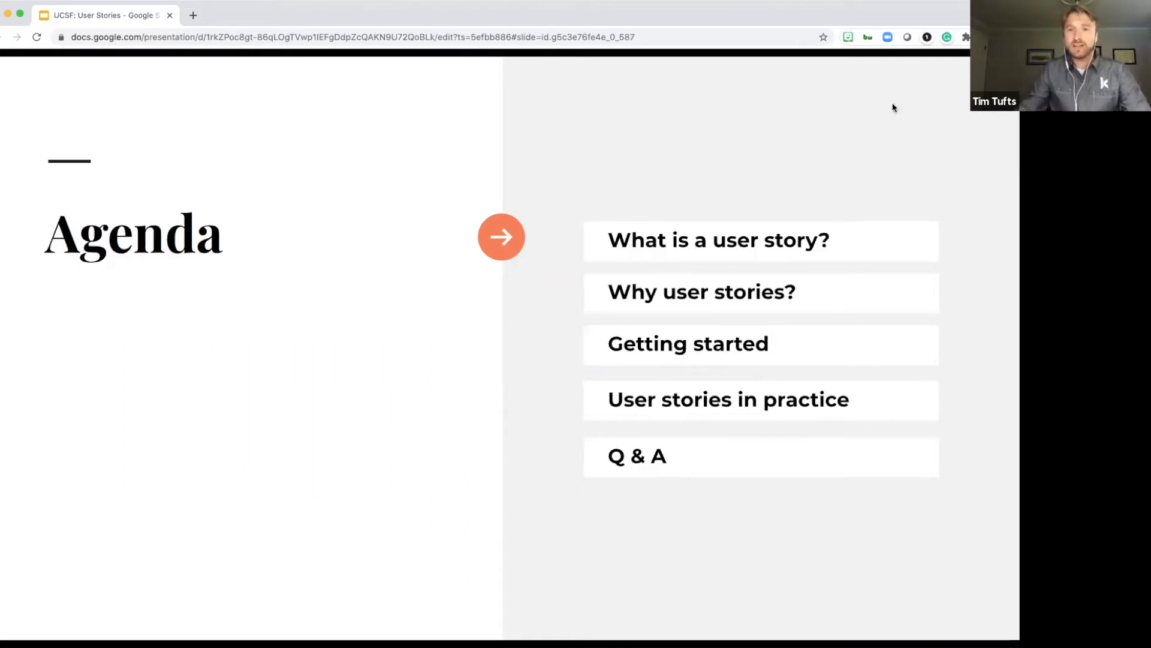
mouse_move(852, 154)
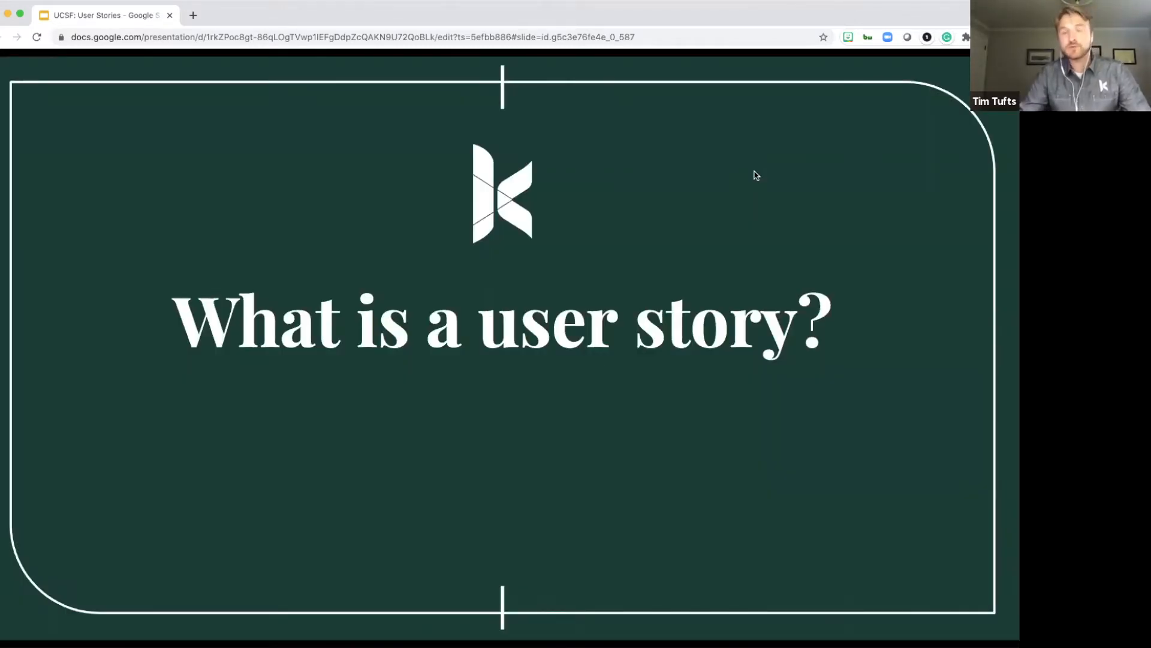
mouse_move(683, 242)
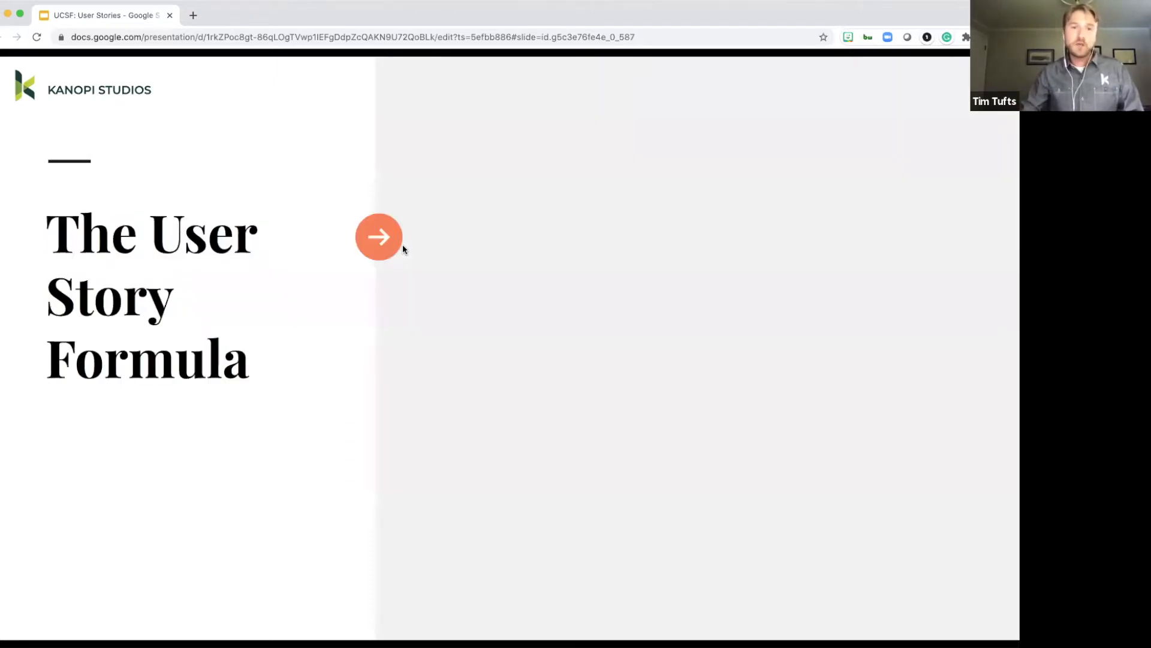
Step: Reveal the 'As a [user], I [want/need] to [action] so that [reason]' formula
left_click(379, 236)
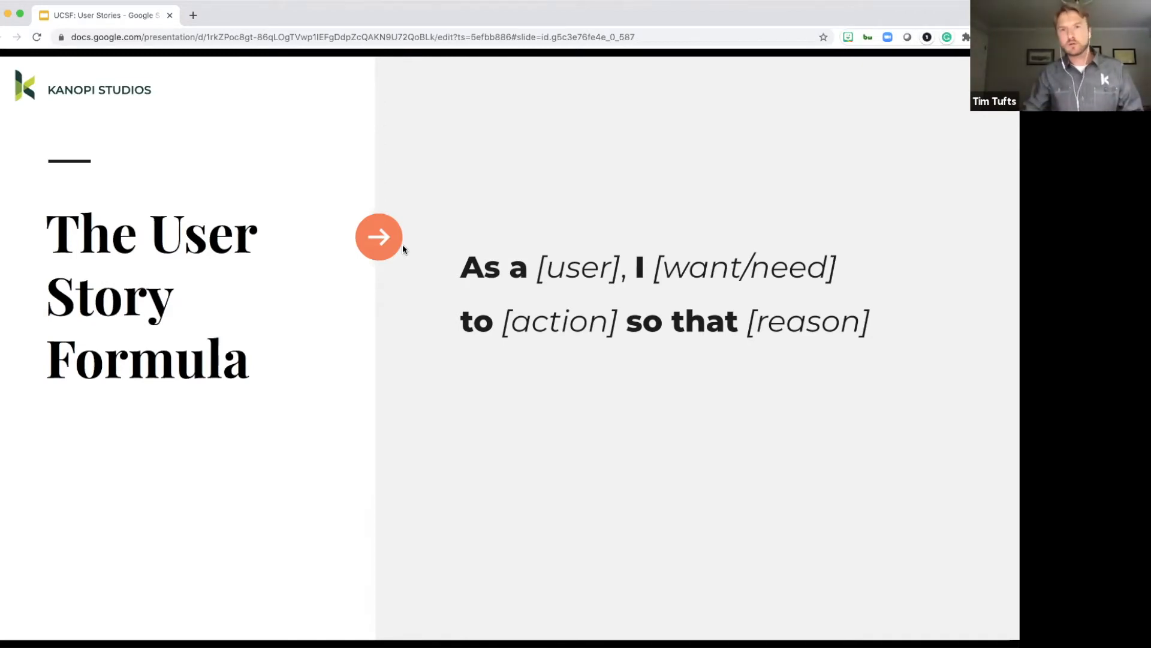
left_click(379, 236)
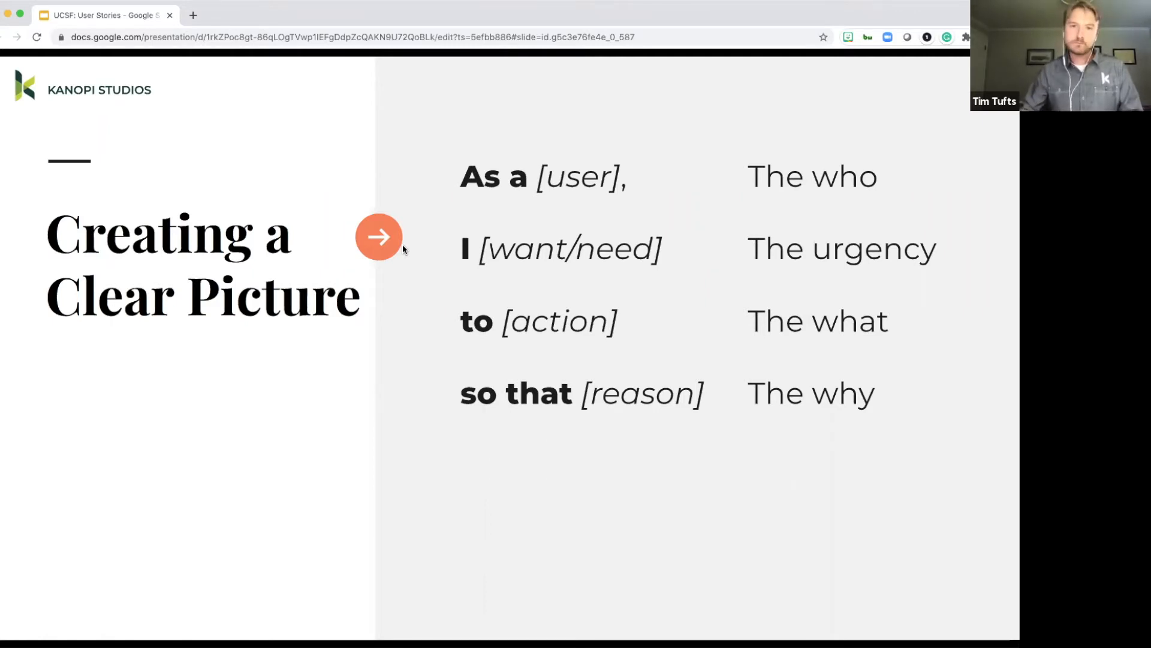
mouse_move(217, 429)
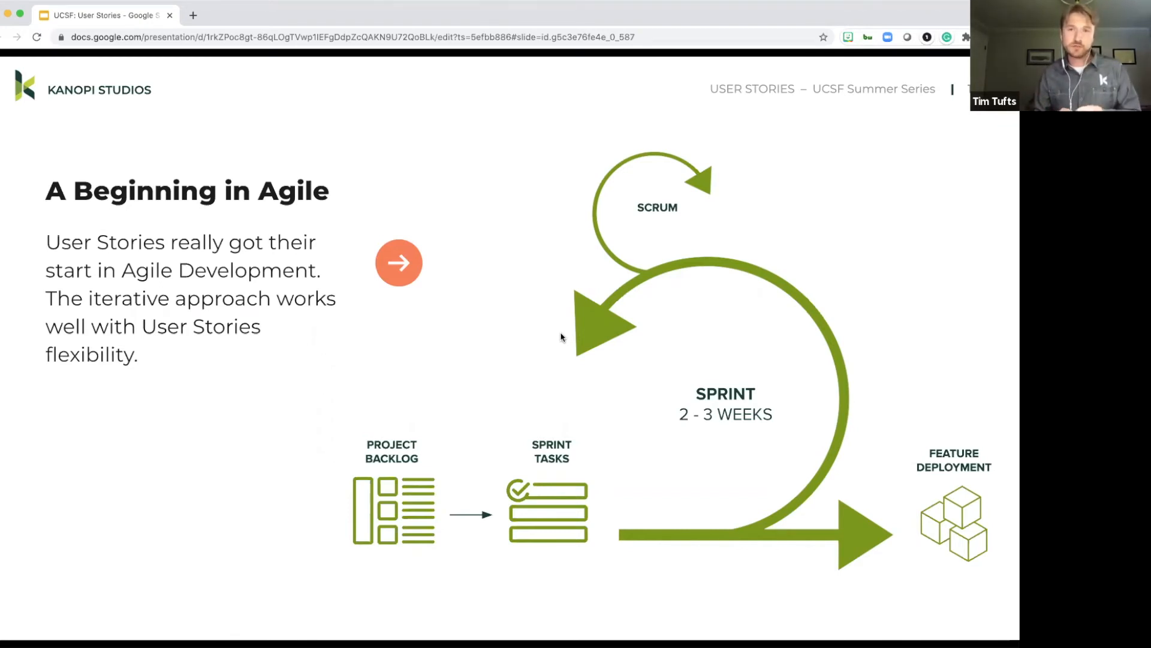
mouse_move(422, 418)
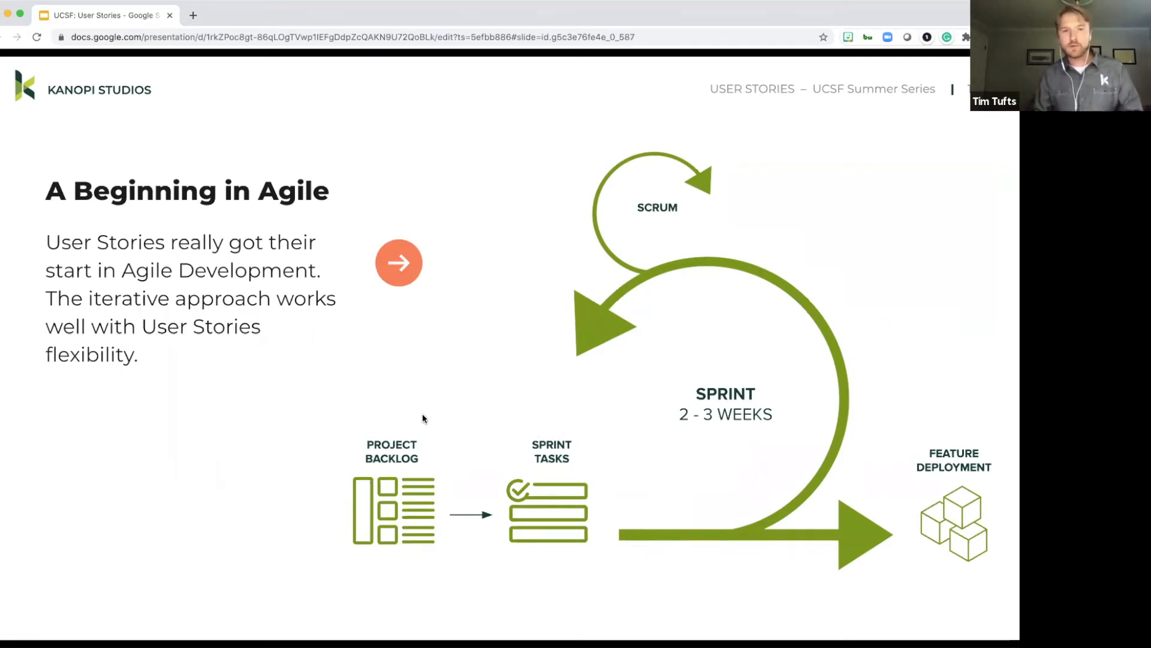
mouse_move(395, 466)
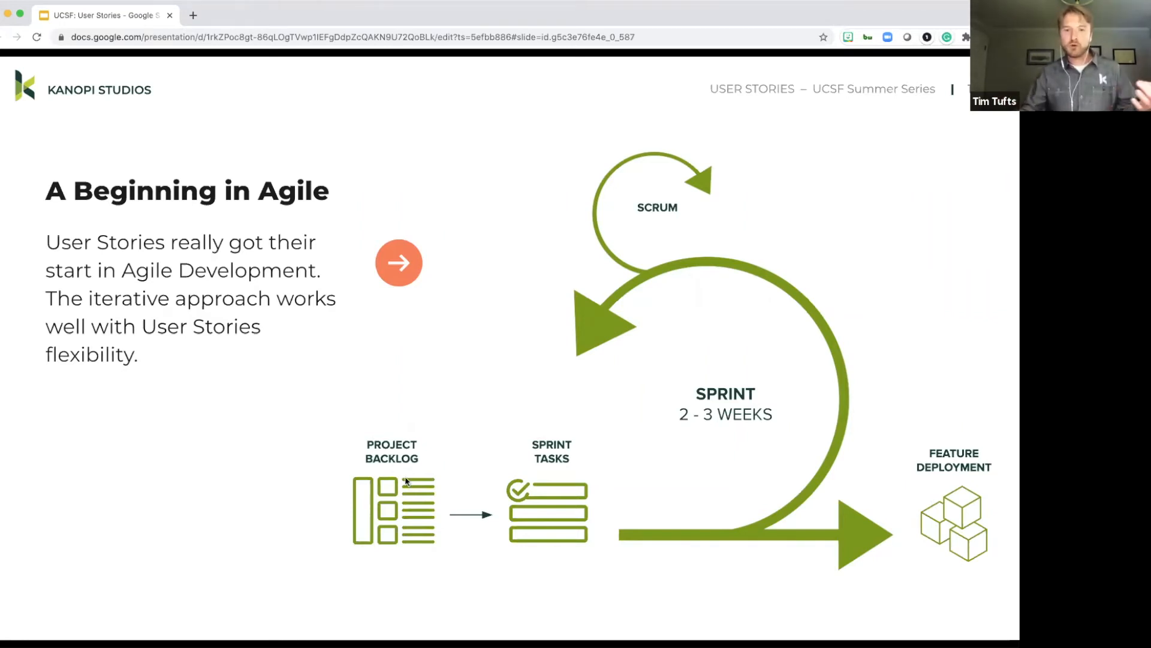
mouse_move(539, 472)
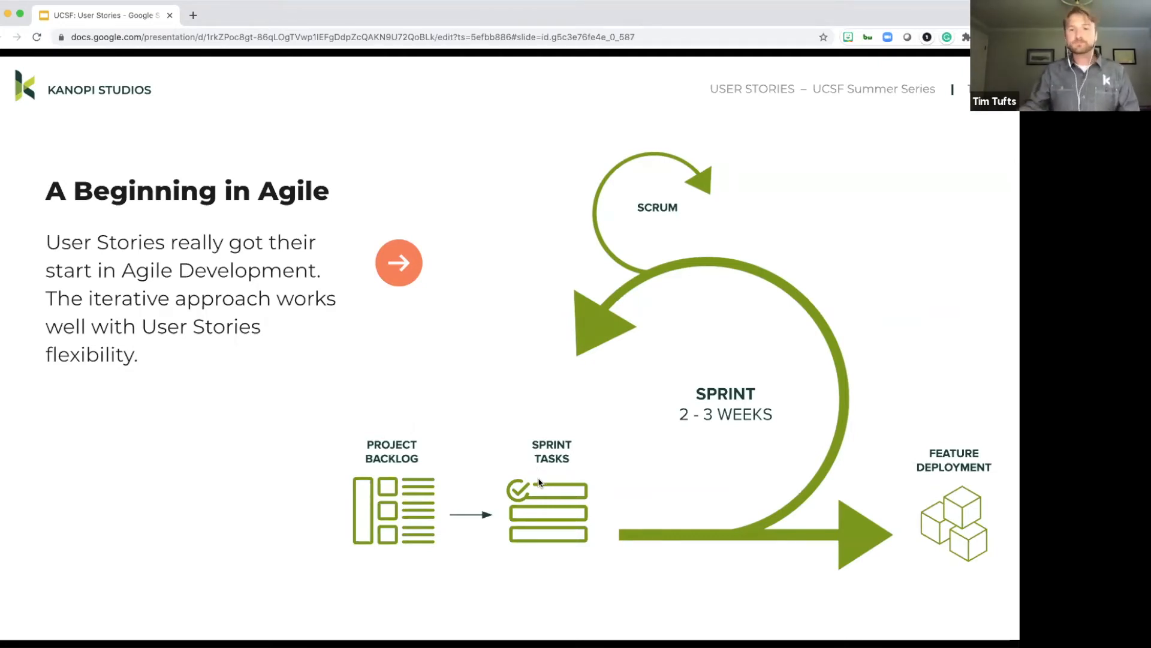
mouse_move(657, 371)
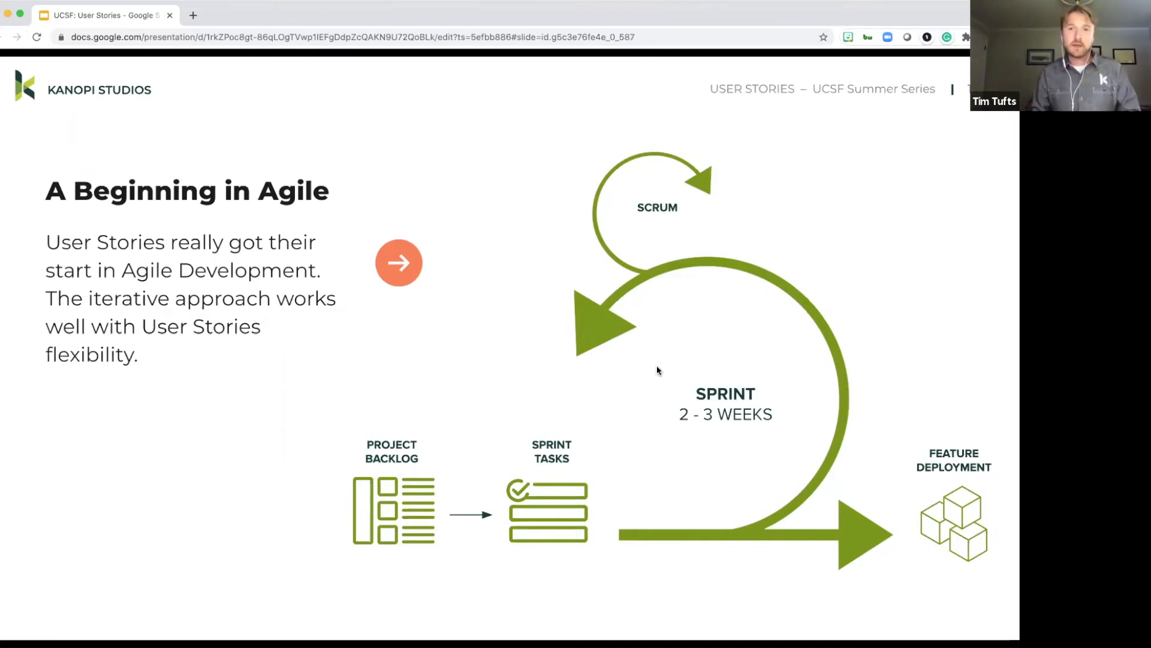
mouse_move(601, 213)
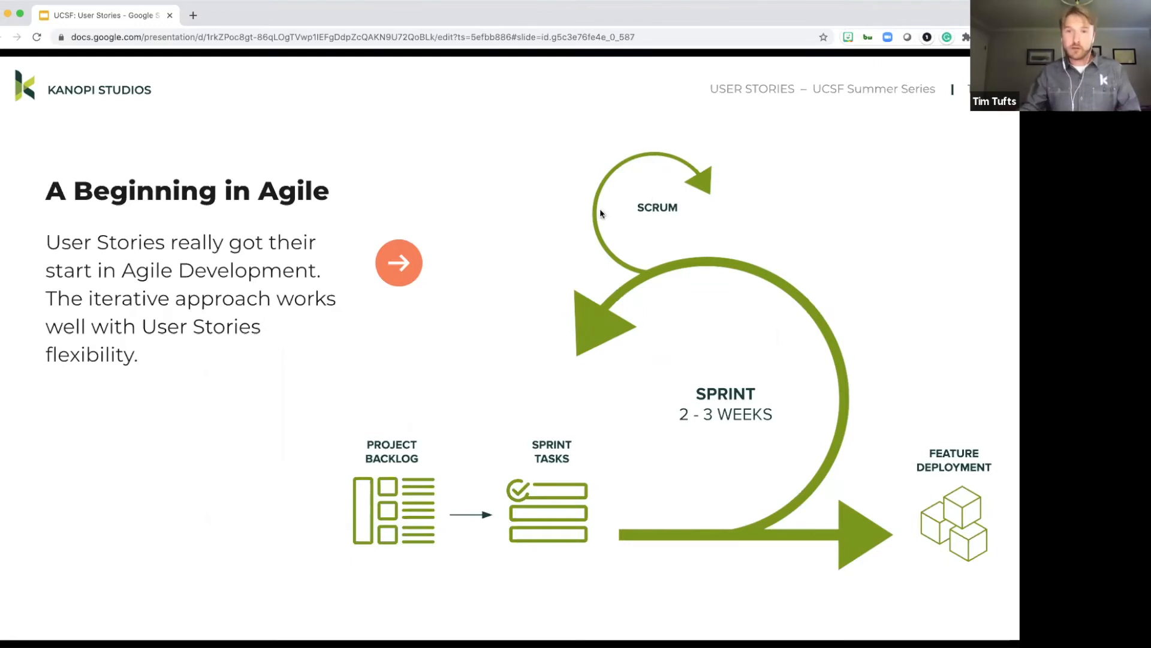
mouse_move(640, 249)
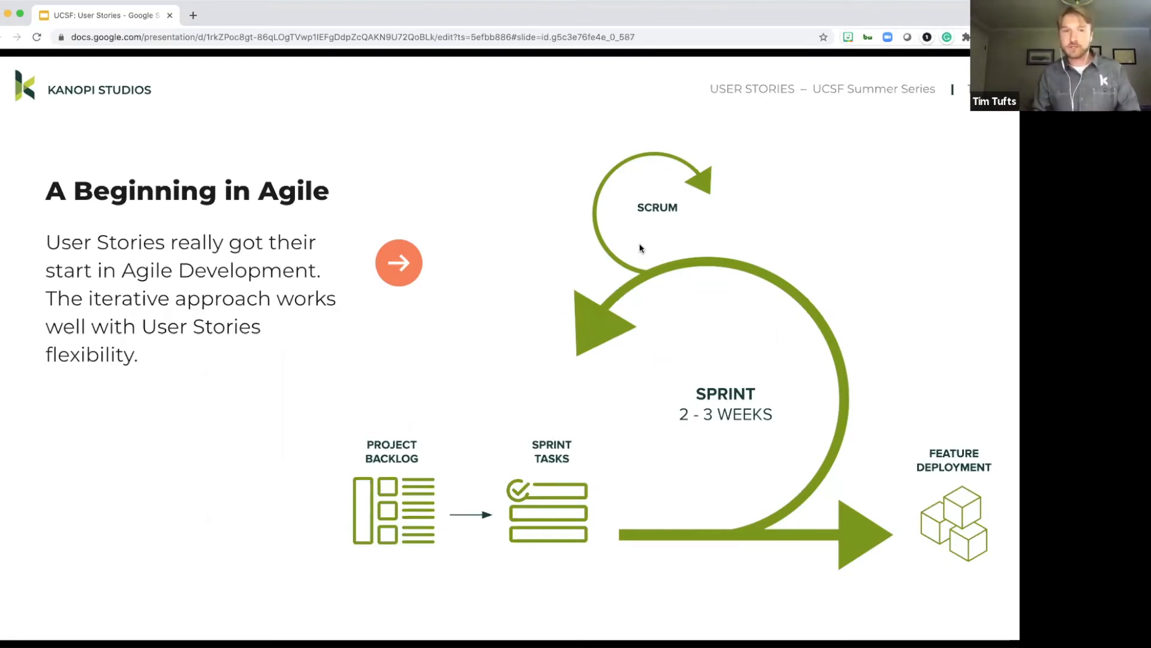
mouse_move(641, 274)
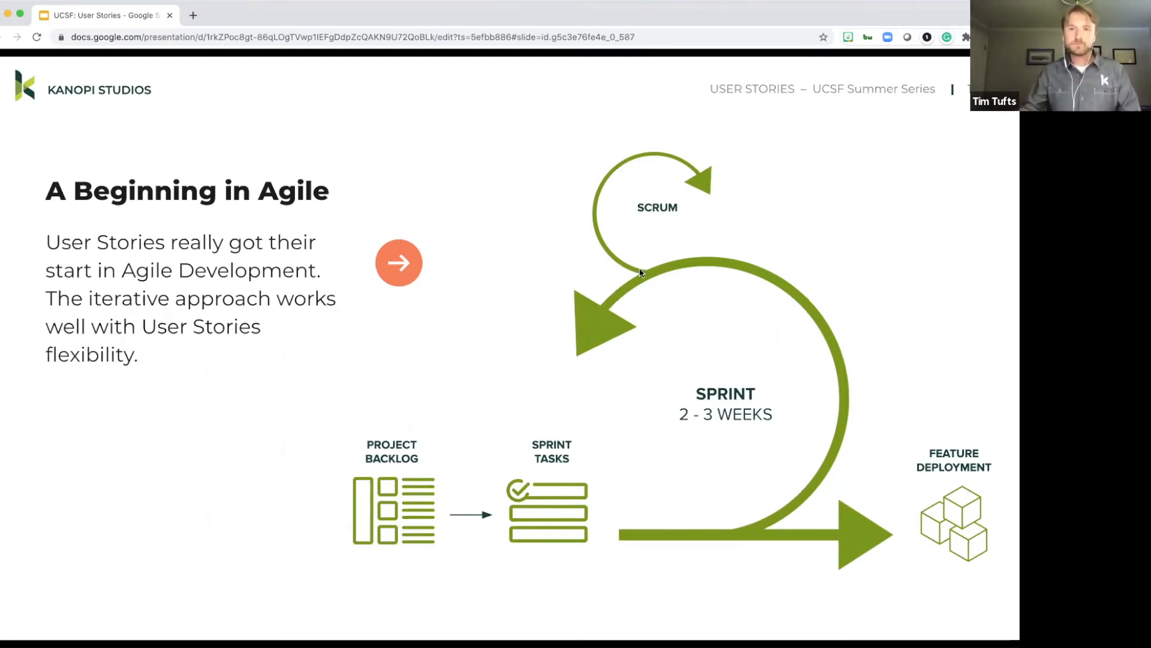
mouse_move(540, 488)
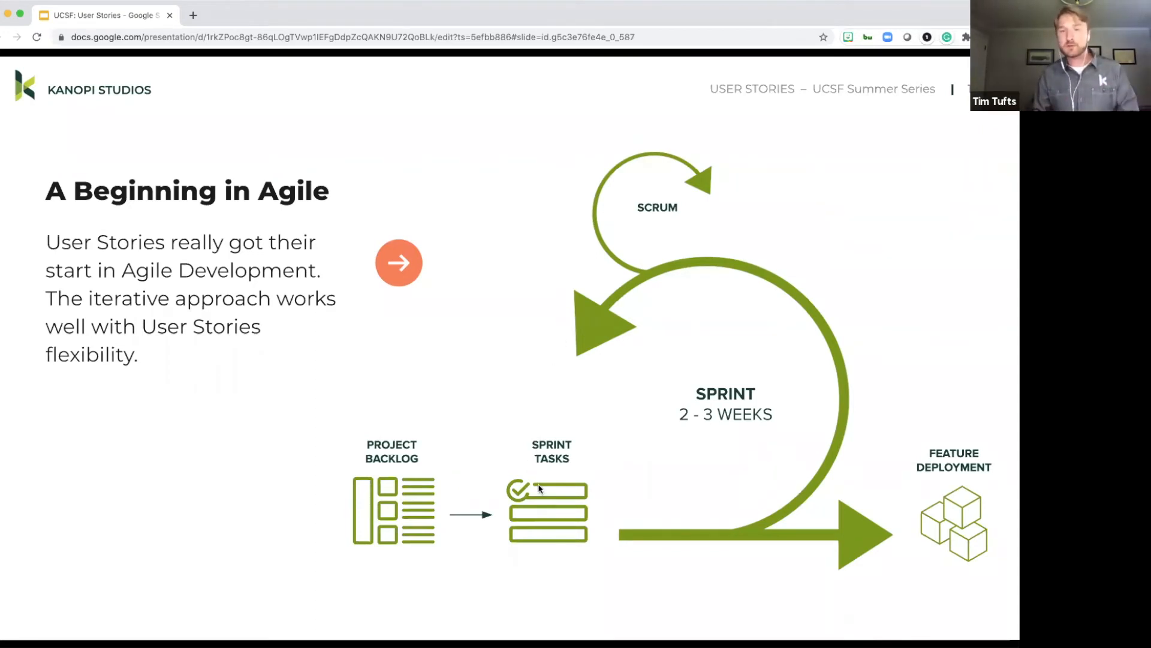
mouse_move(667, 452)
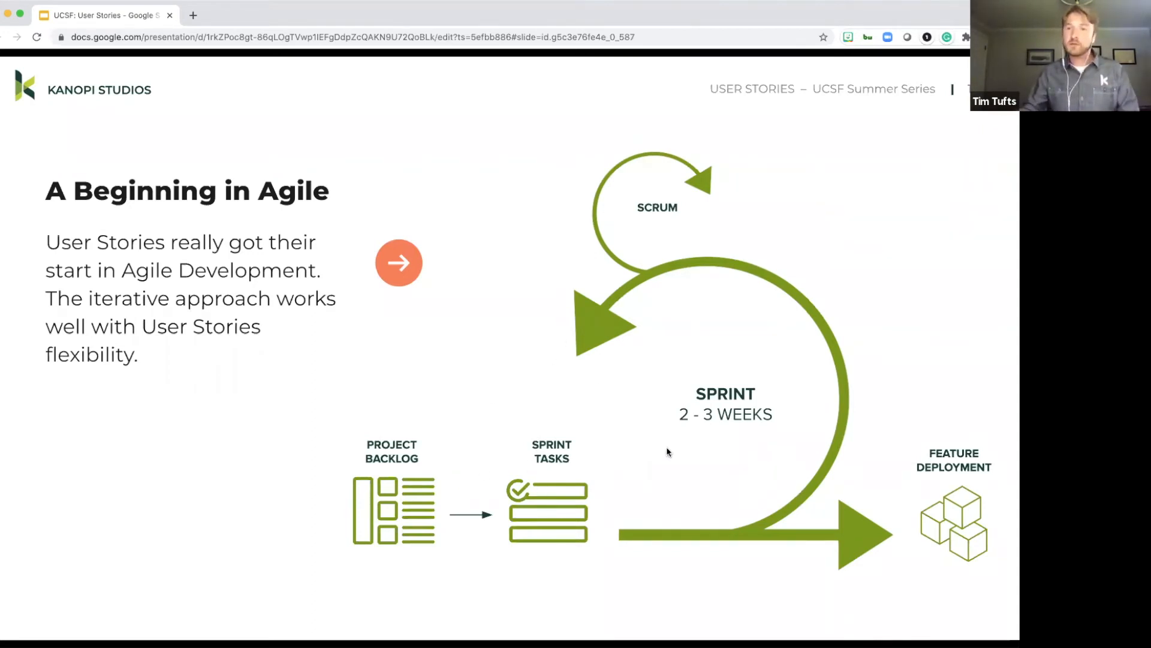
mouse_move(542, 395)
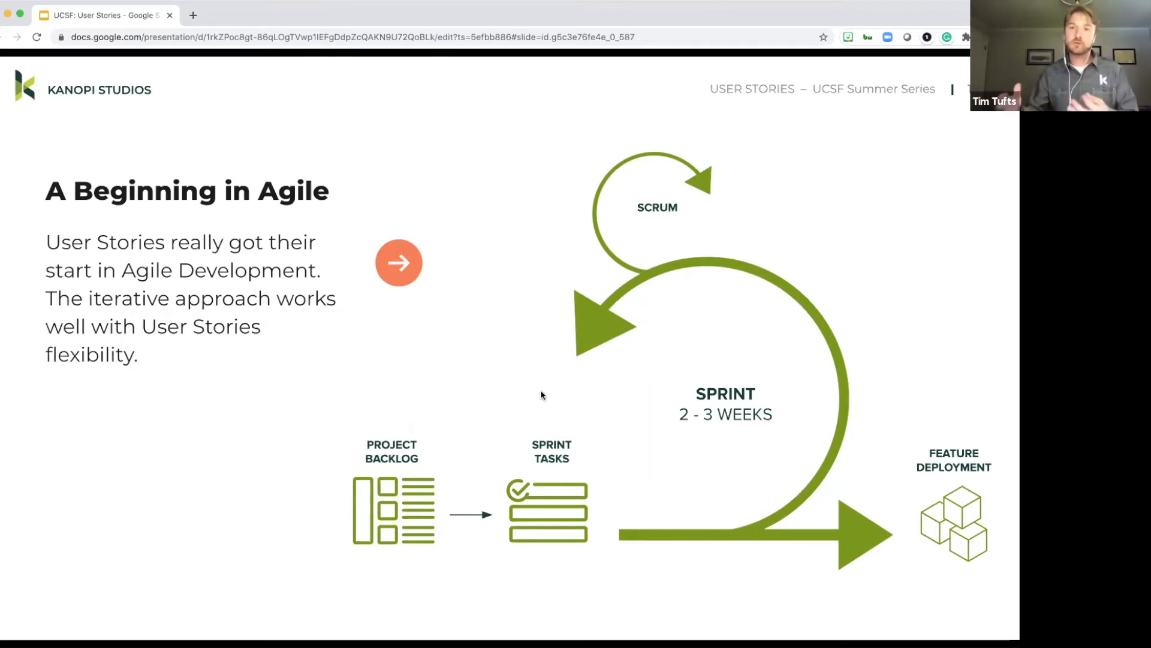
mouse_move(505, 484)
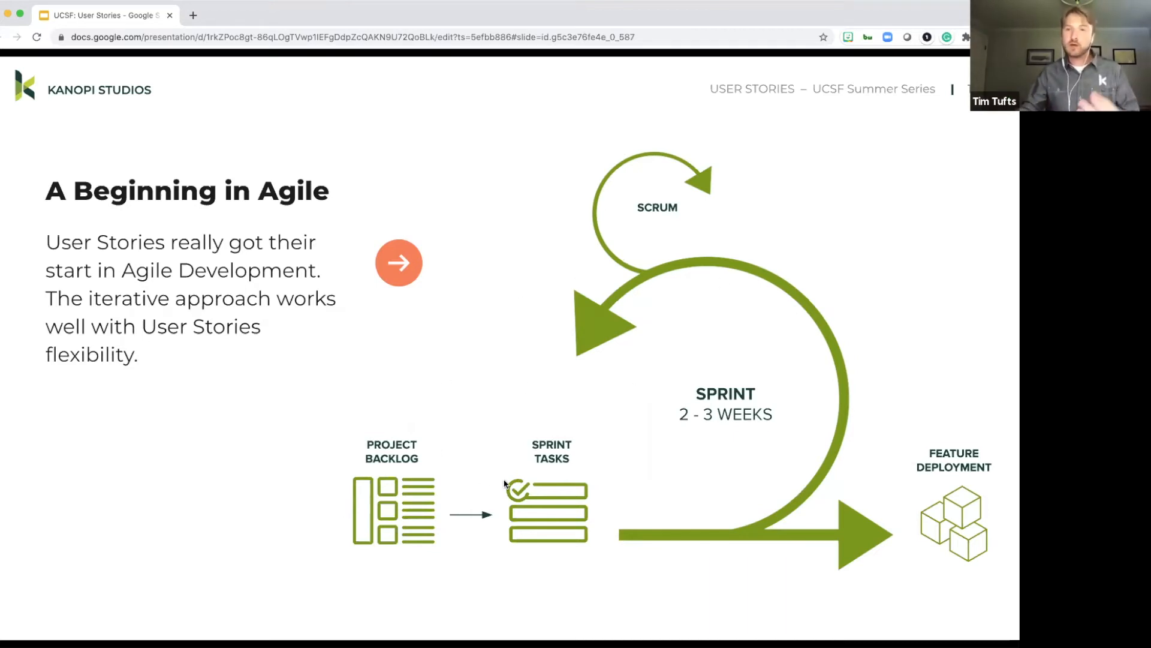
mouse_move(449, 506)
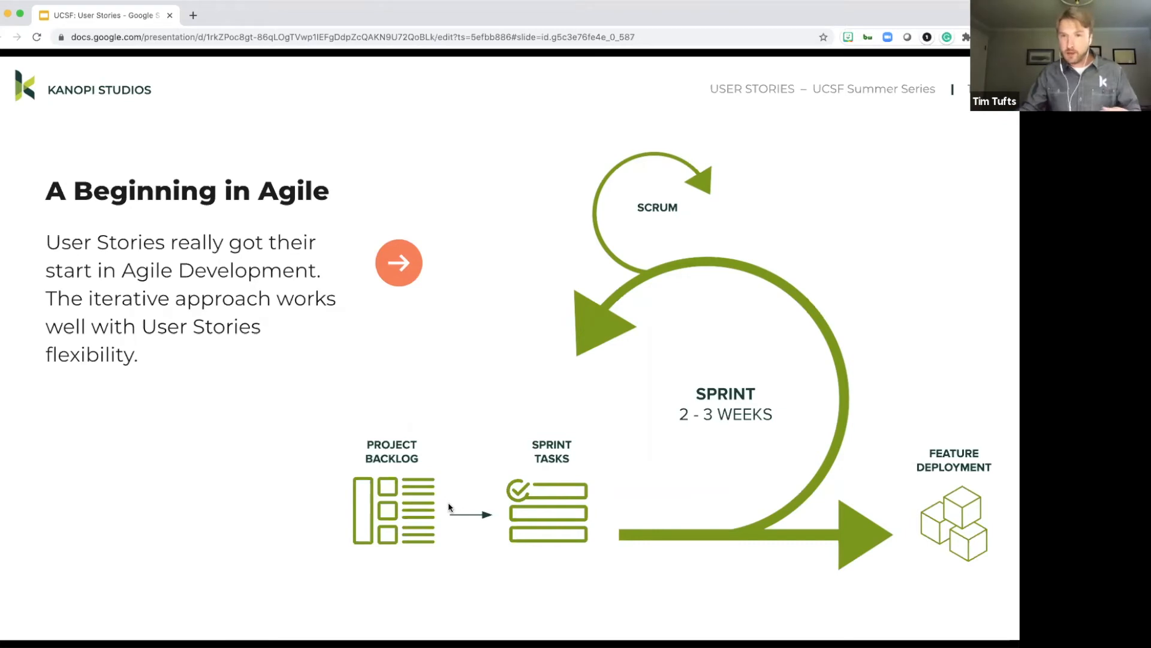
mouse_move(518, 490)
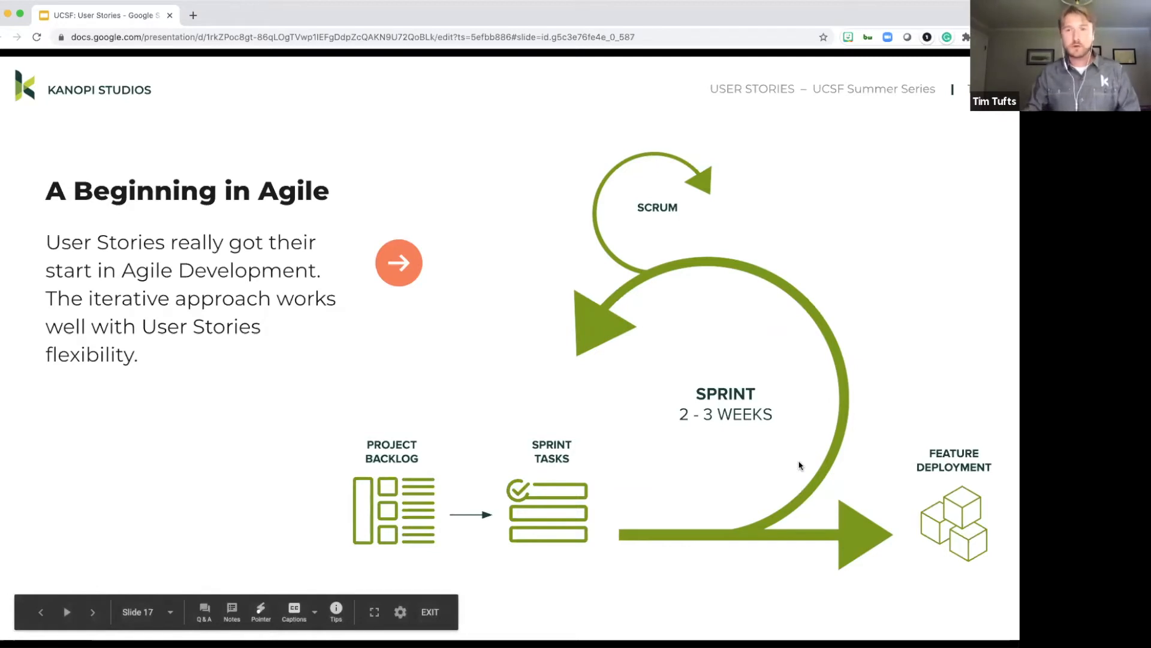
Step: Advance from the Agile sprint diagram to the green 'Questions?' closing slide
left_click(92, 611)
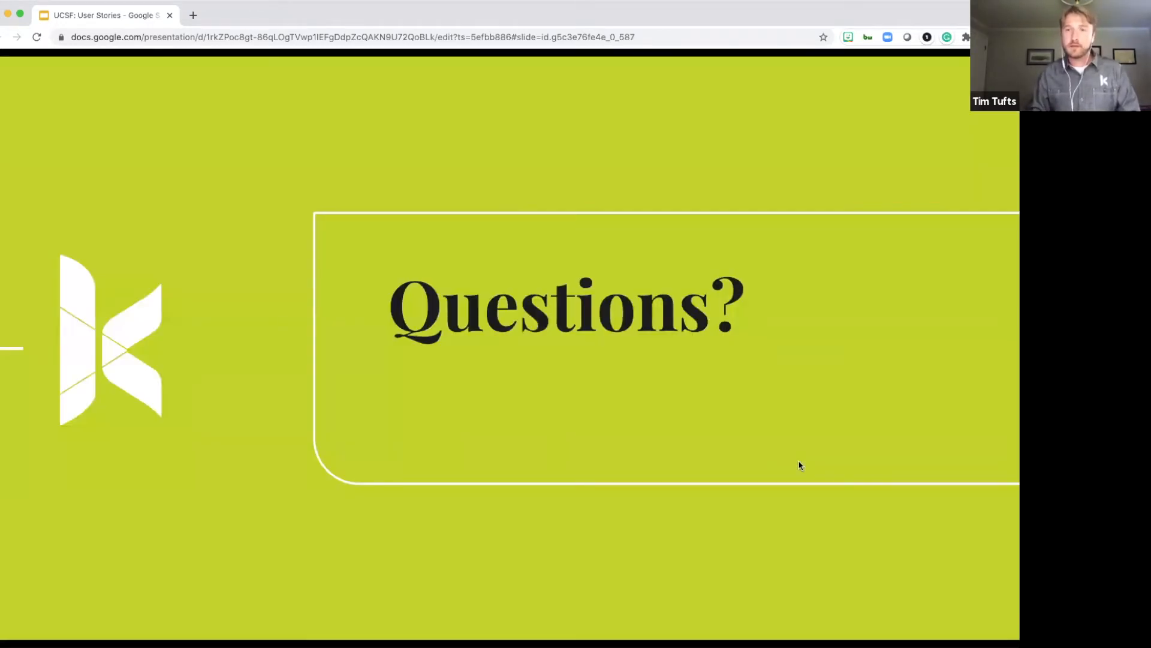